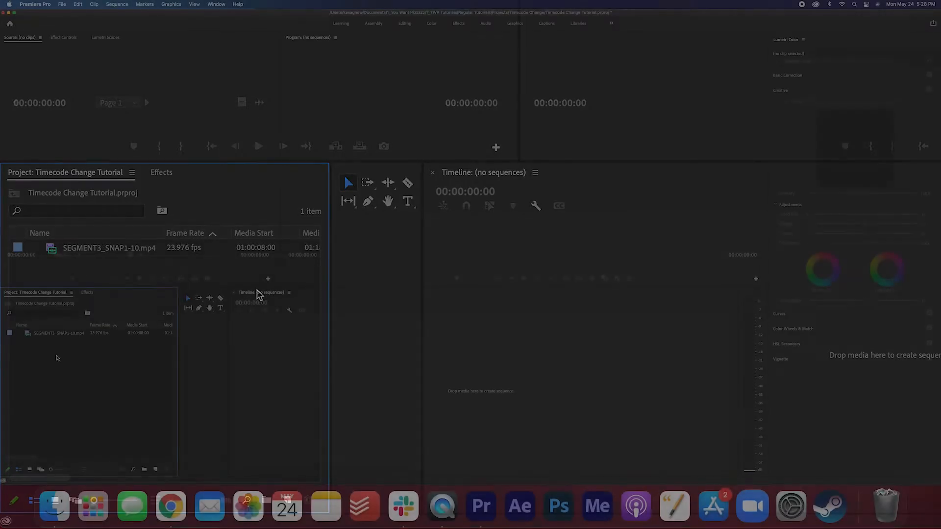
# Bring up Modify > Timecode for the SEGMENT3_SNAP1-10.mp4 clip, showing 01:00:08:00
pyautogui.click(57, 333)
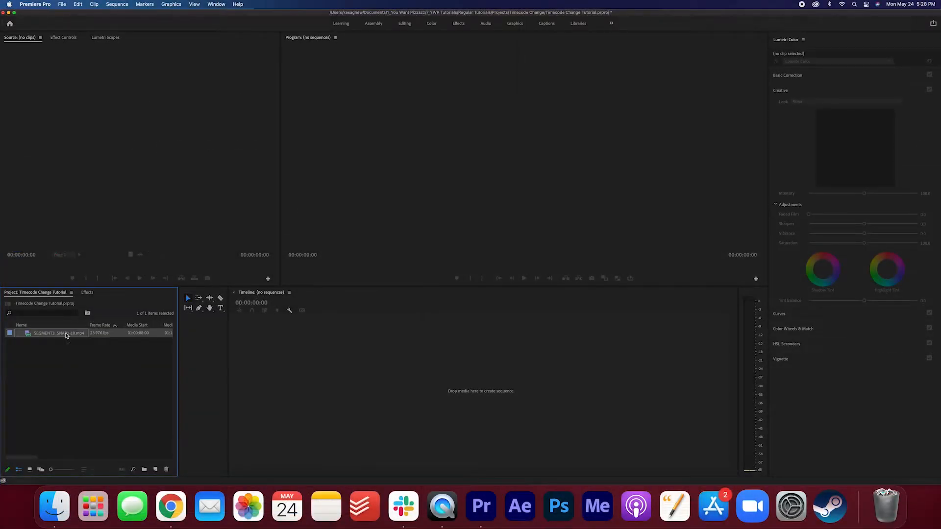
pyautogui.rightClick(65, 333)
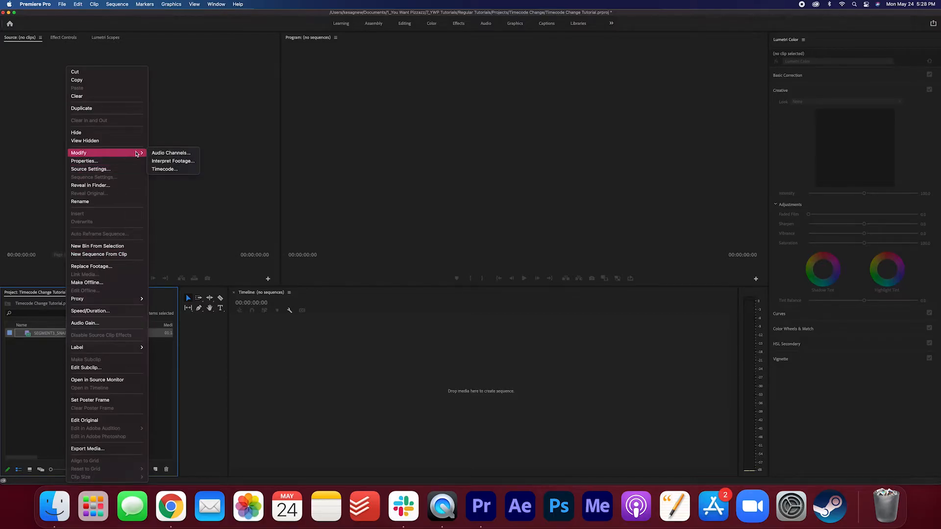
pyautogui.click(162, 169)
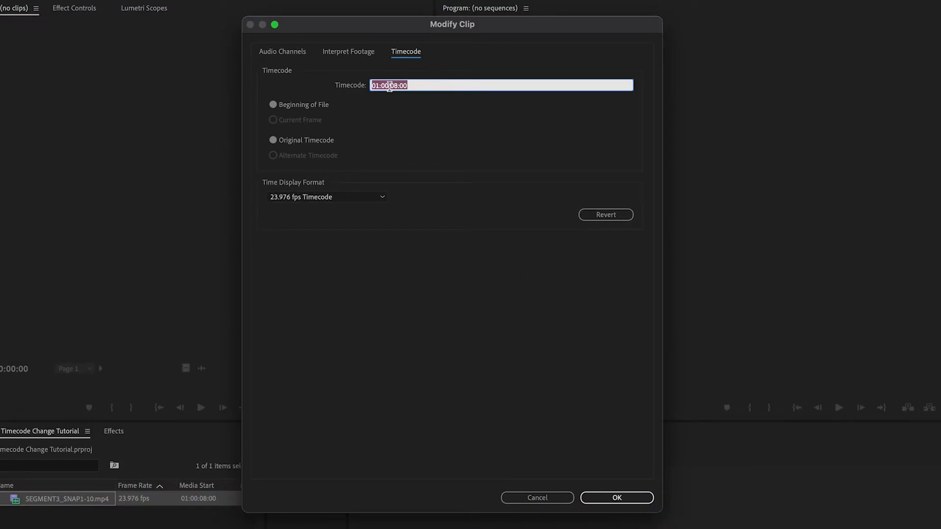
# Enter 00:00:00:00 as the clip's alternate timecode and confirm with OK
pyautogui.write('00')
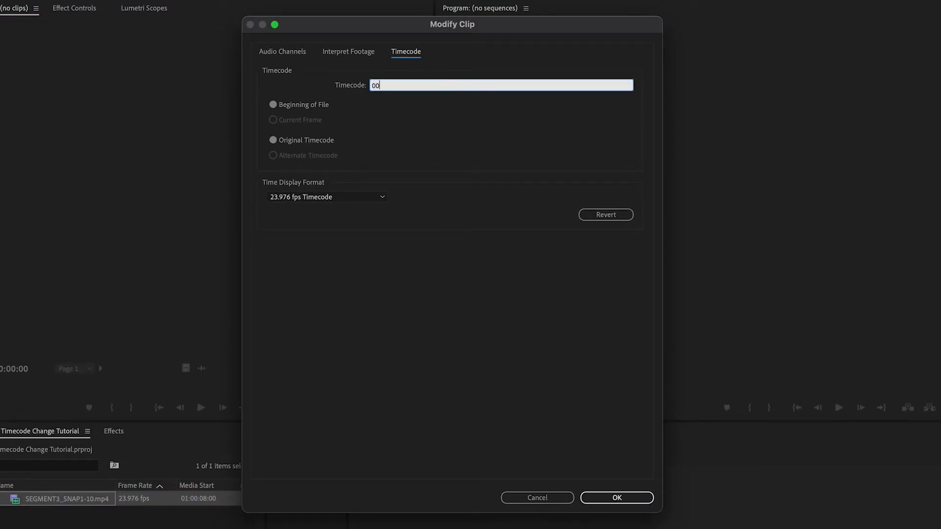
pyautogui.write('00:00:00:00')
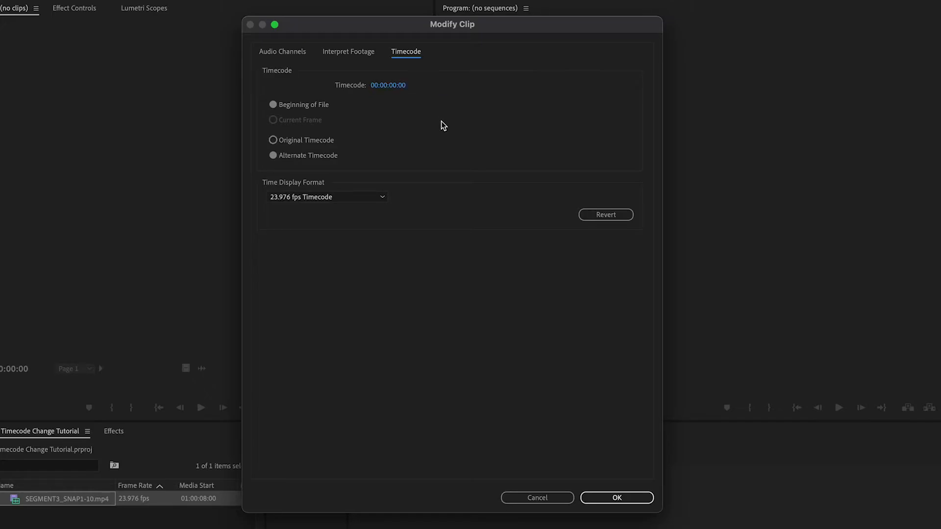
pyautogui.click(615, 498)
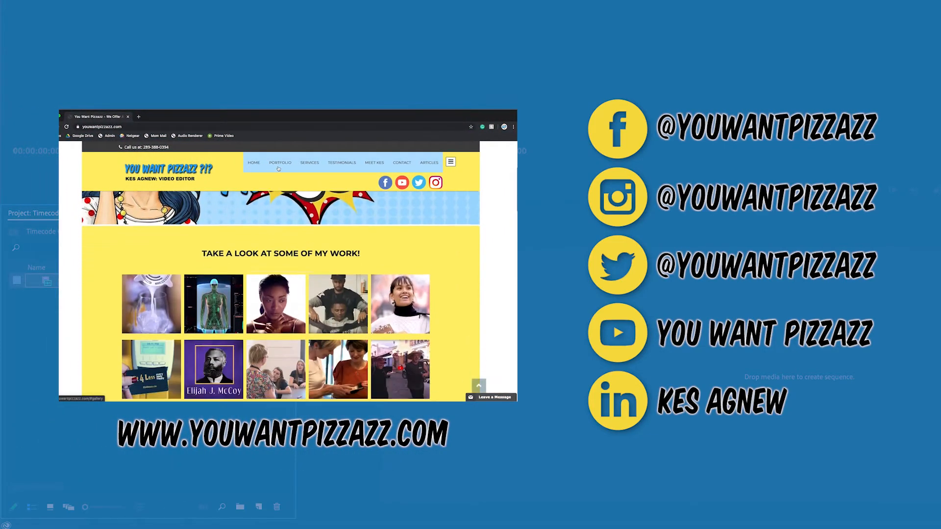
pyautogui.click(309, 162)
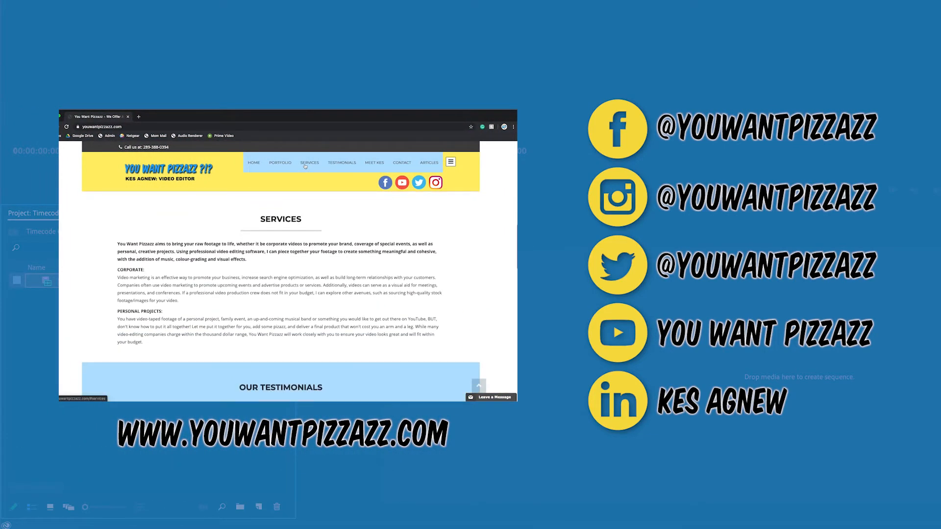
pyautogui.click(342, 163)
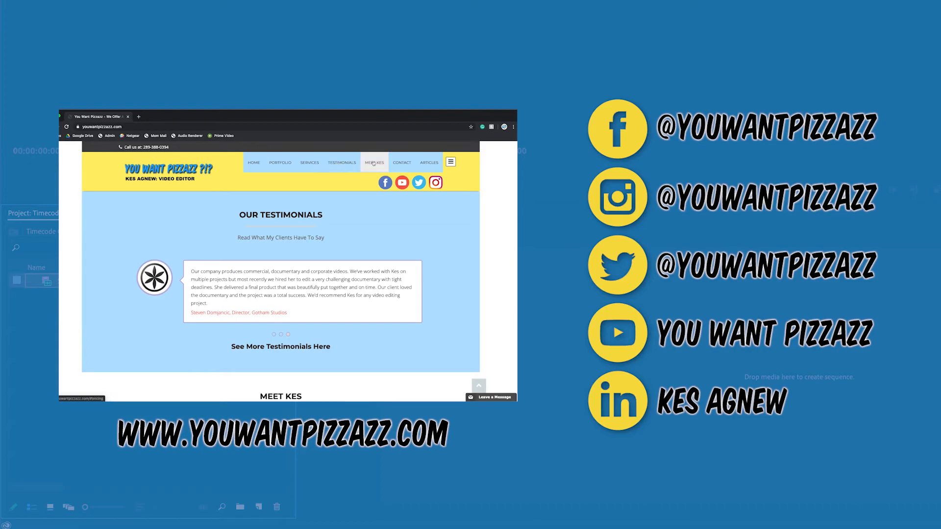